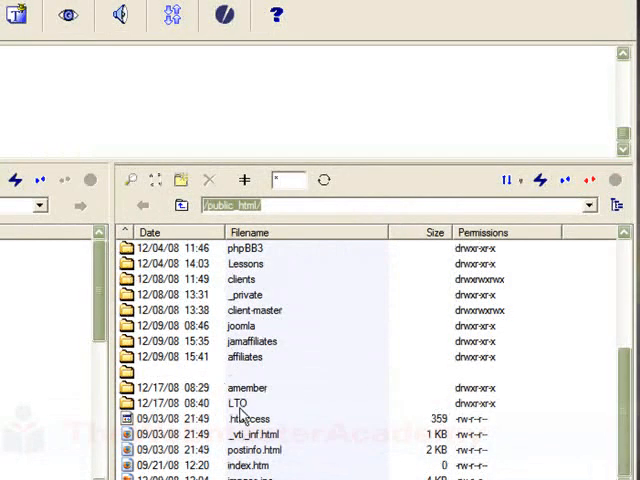
{"action": "mouse_move", "coordinate": [332, 390]}
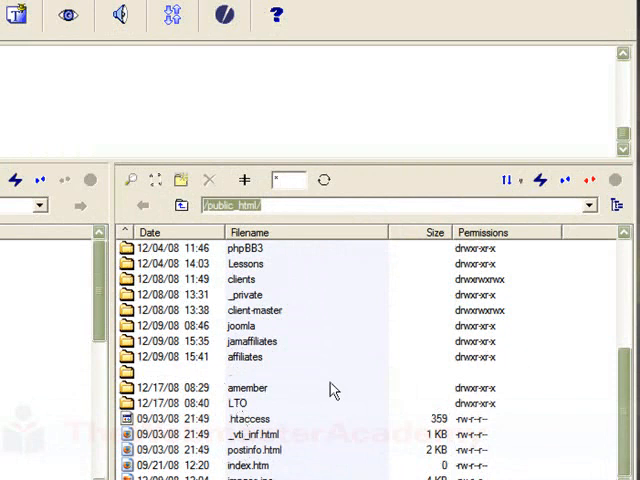
{"action": "mouse_move", "coordinate": [324, 398]}
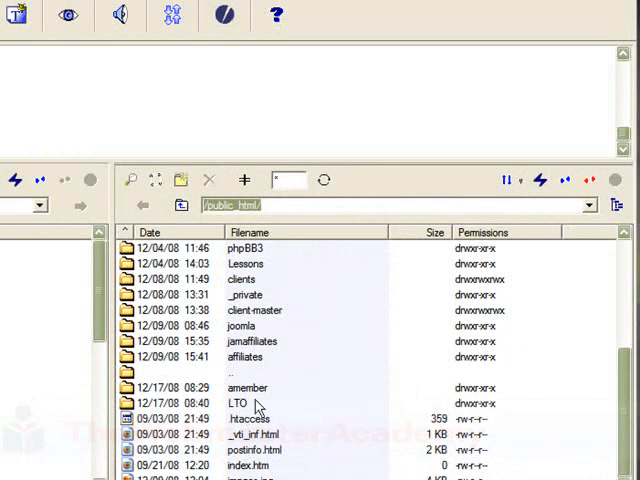
{"action": "mouse_move", "coordinate": [300, 408]}
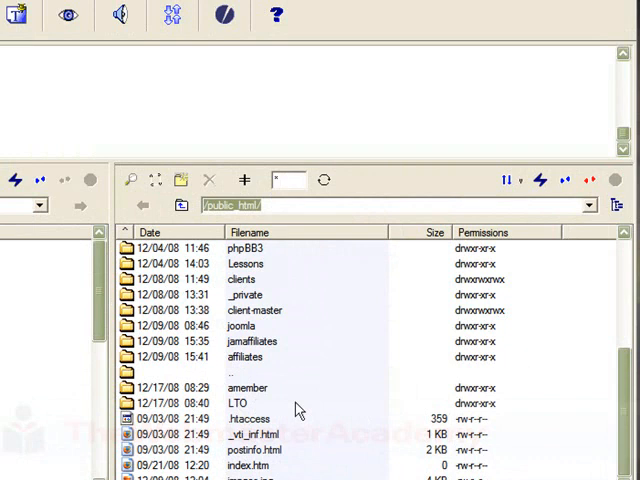
{"action": "mouse_move", "coordinate": [264, 420]}
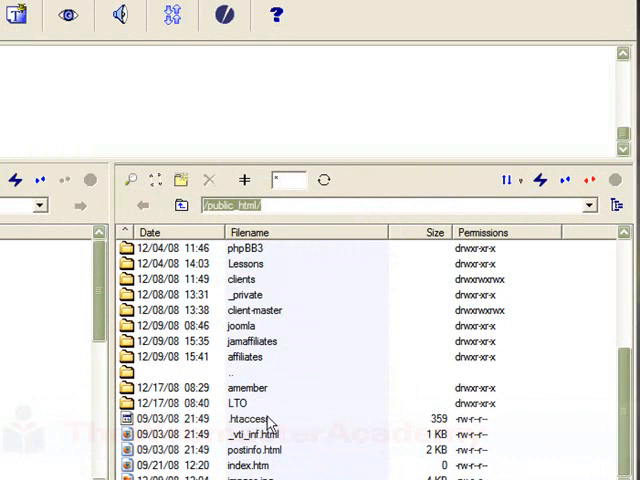
{"action": "mouse_move", "coordinate": [262, 412]}
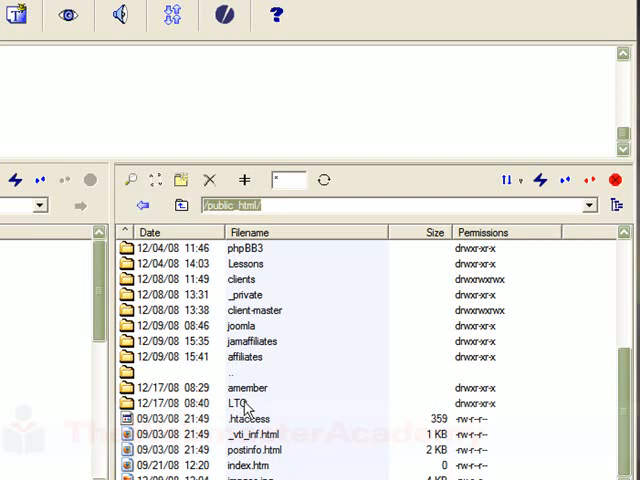
Open the remote LTO folder inside public_html to reveal its 3dayad subfolder
{"action": "double_click", "coordinate": [236, 402]}
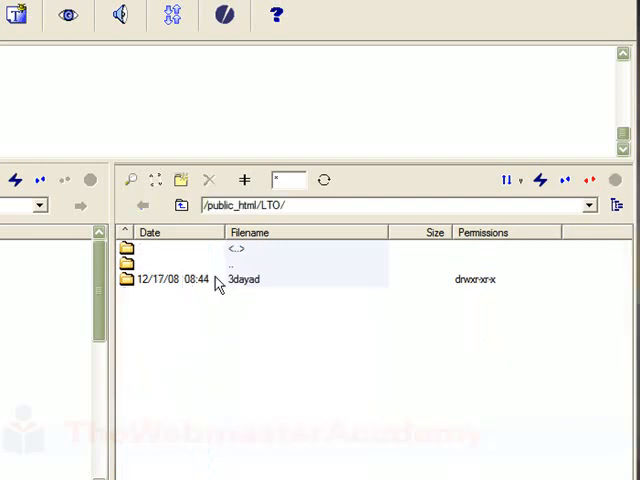
{"action": "mouse_move", "coordinate": [252, 294]}
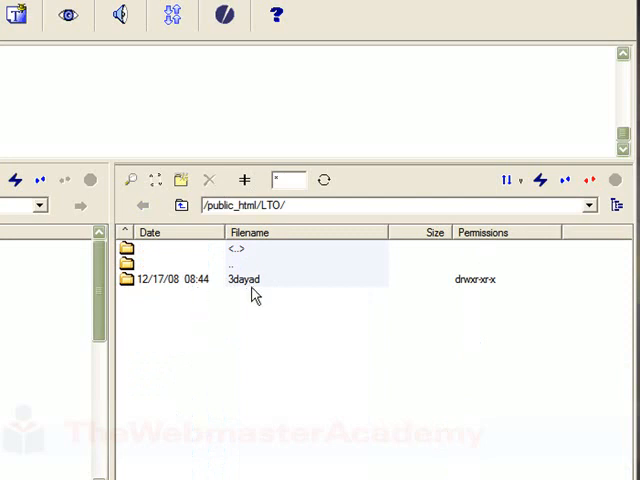
{"action": "mouse_move", "coordinate": [248, 288]}
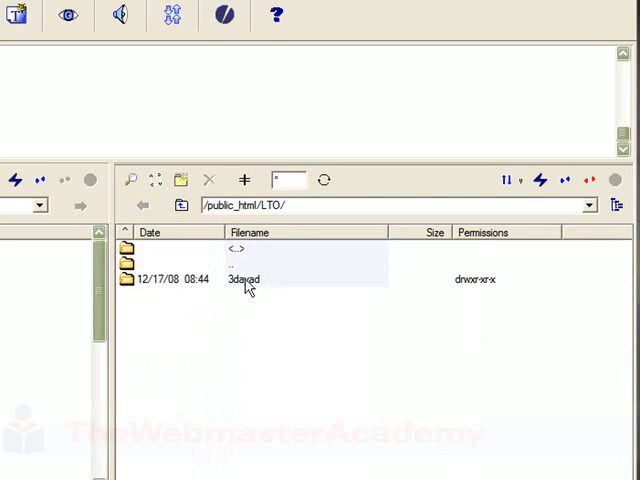
Set the 3dayad folder's permissions to 777 via its Properties dialog
{"action": "right_click", "coordinate": [248, 276]}
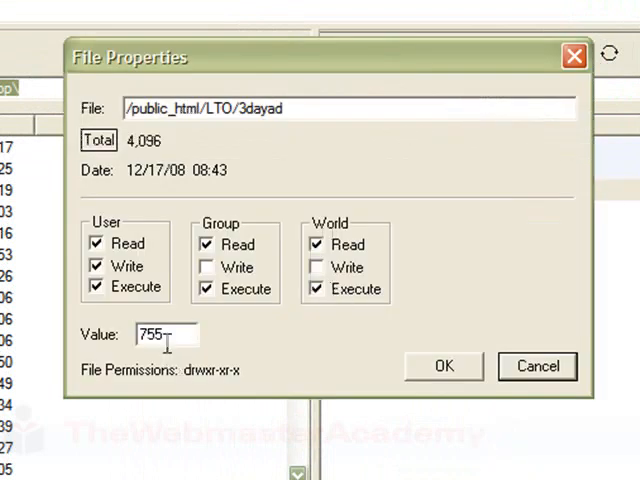
{"action": "triple_click", "coordinate": [168, 334]}
{"action": "type", "text": "777"}
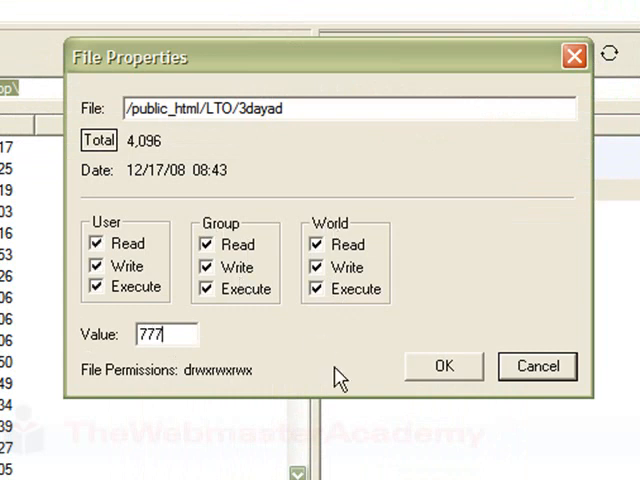
{"action": "mouse_move", "coordinate": [490, 384]}
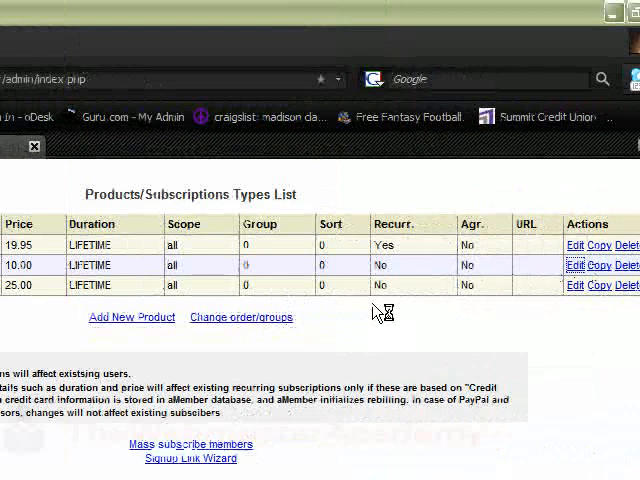
{"action": "mouse_move", "coordinate": [268, 276]}
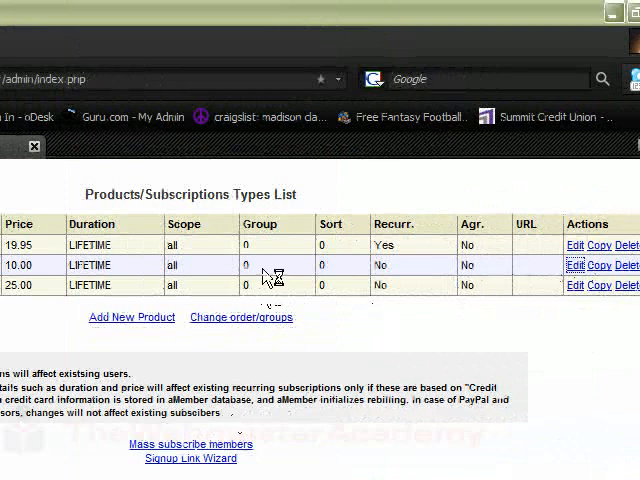
Open product 4, Three Day Offer (price 10.00), for editing from the products list
{"action": "left_click", "coordinate": [576, 264]}
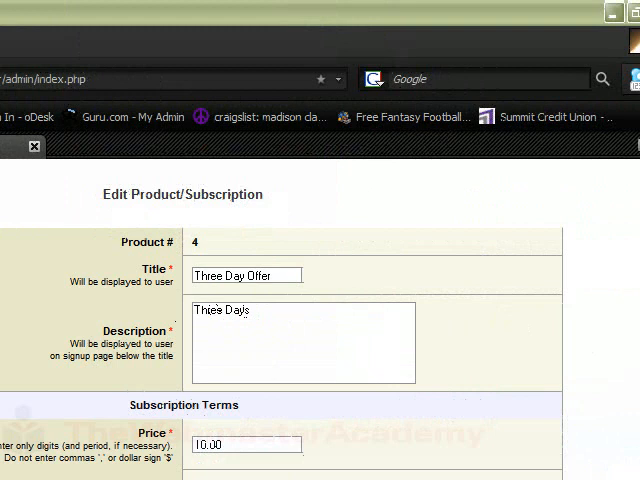
Add a '3 Day OFFER' link to the 3dayad folder, available after 0 days for 2 days
{"action": "scroll", "scroll_direction": "down", "scroll_amount": 3}
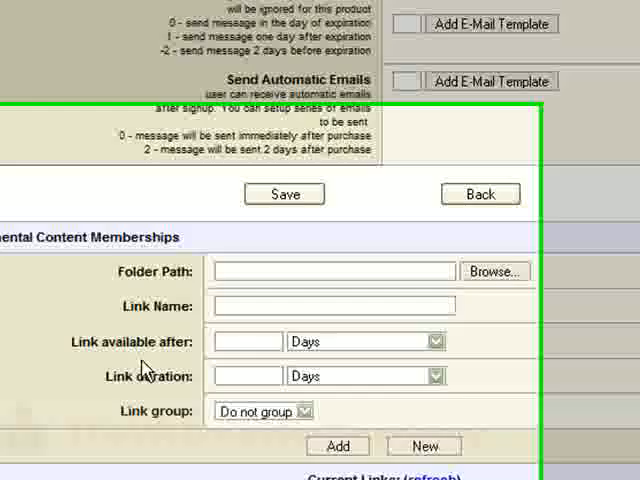
{"action": "scroll", "scroll_direction": "down", "scroll_amount": 3}
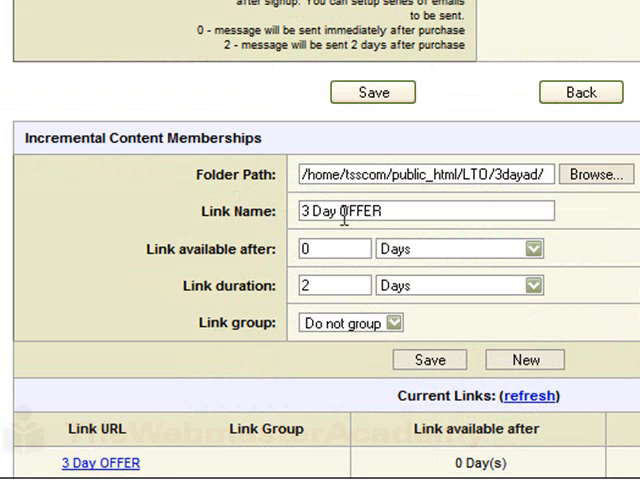
{"action": "mouse_move", "coordinate": [340, 264]}
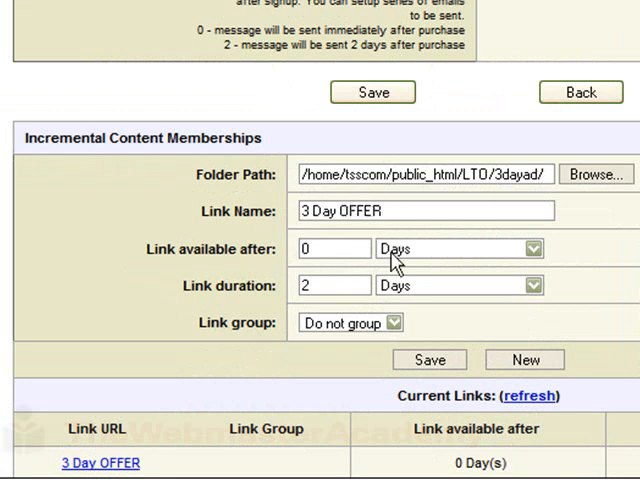
{"action": "mouse_move", "coordinate": [320, 256]}
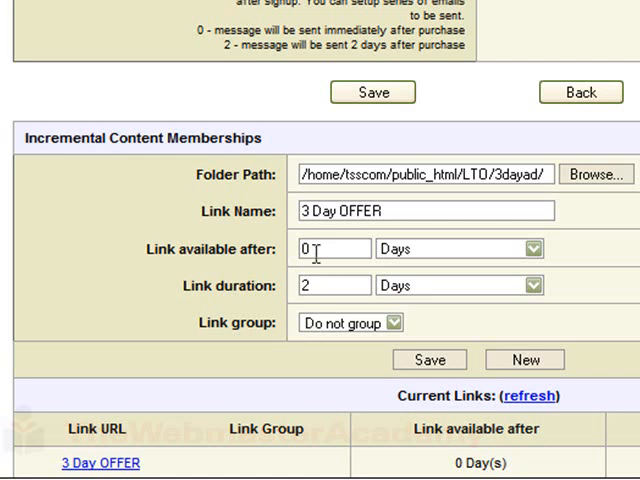
{"action": "left_click", "coordinate": [332, 284]}
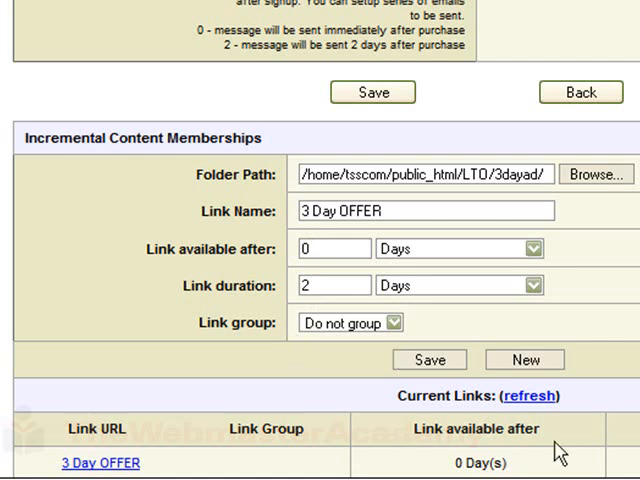
{"action": "scroll", "scroll_direction": "up", "scroll_amount": 3}
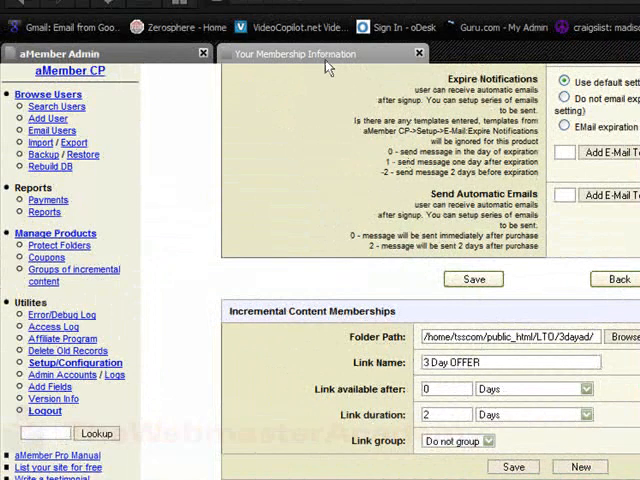
View the member's Your Membership Information page listing the 3 Day OFFER link
{"action": "left_click", "coordinate": [300, 54]}
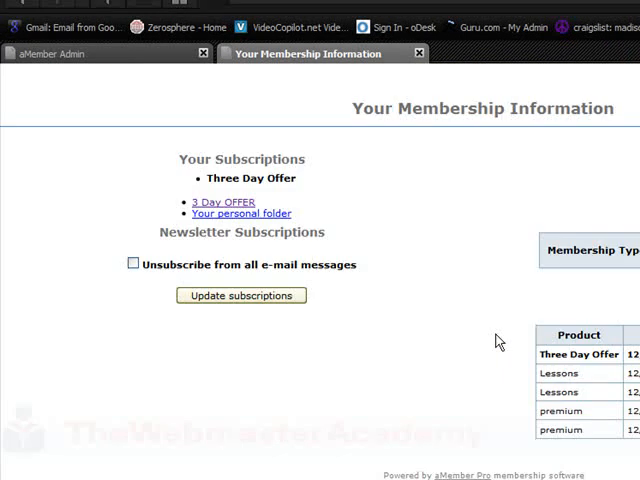
{"action": "mouse_move", "coordinate": [308, 248]}
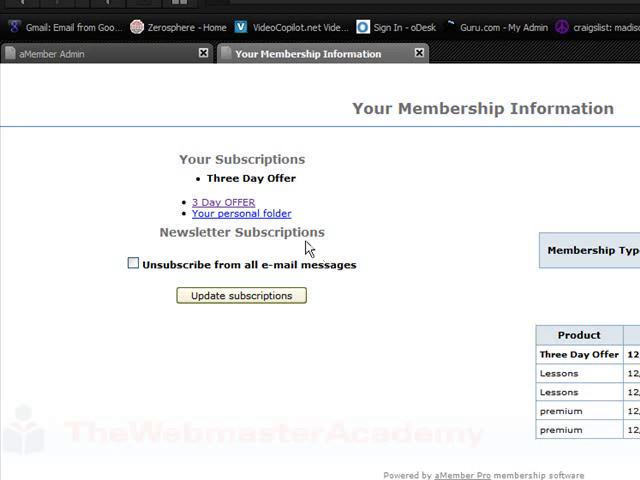
{"action": "mouse_move", "coordinate": [416, 398]}
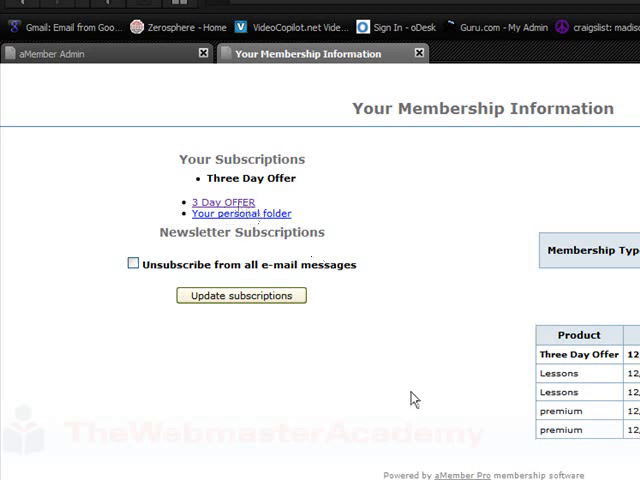
{"action": "mouse_move", "coordinate": [476, 292]}
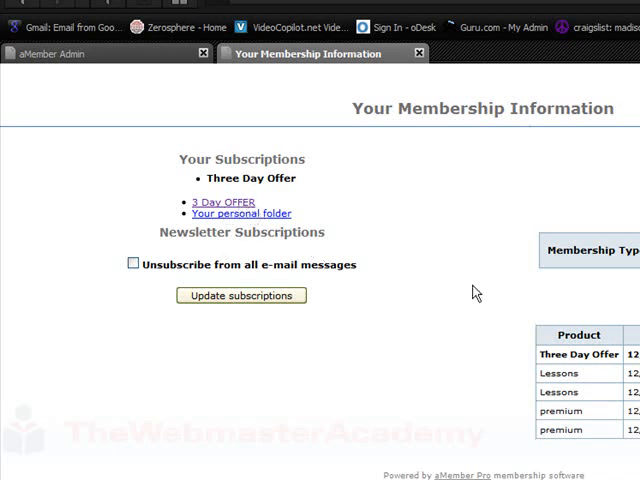
{"action": "mouse_move", "coordinate": [448, 404]}
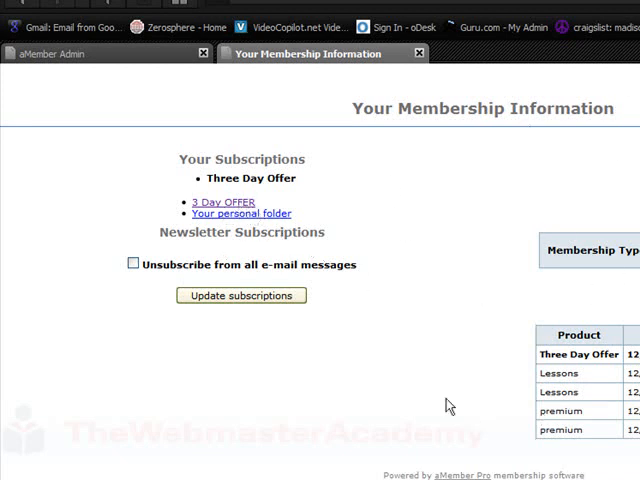
{"action": "mouse_move", "coordinate": [428, 372]}
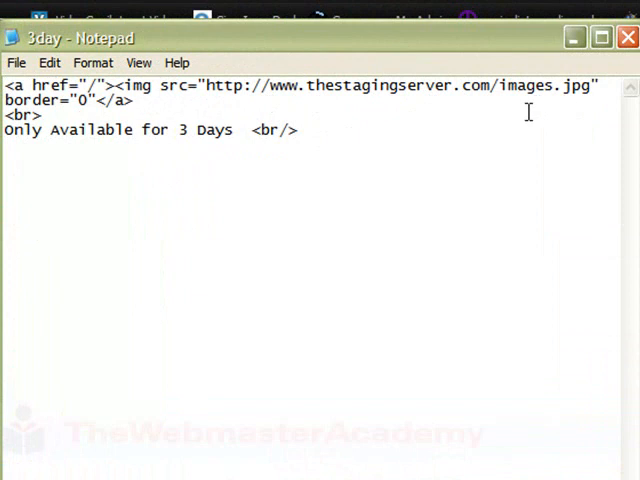
Adjust the image link's target address and save the 3day file
{"action": "left_click", "coordinate": [170, 130]}
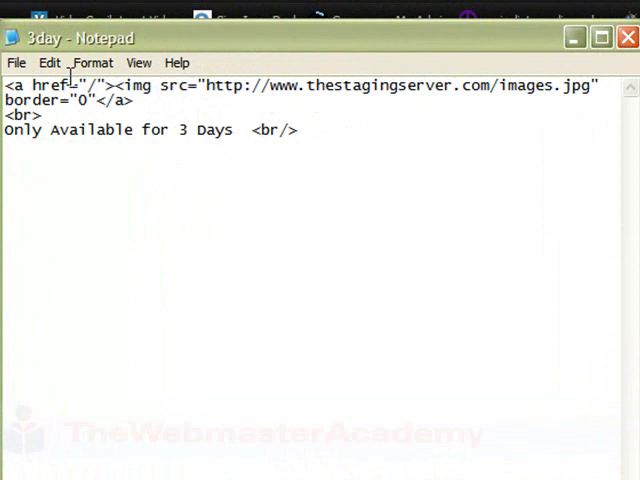
{"action": "left_click", "coordinate": [16, 62]}
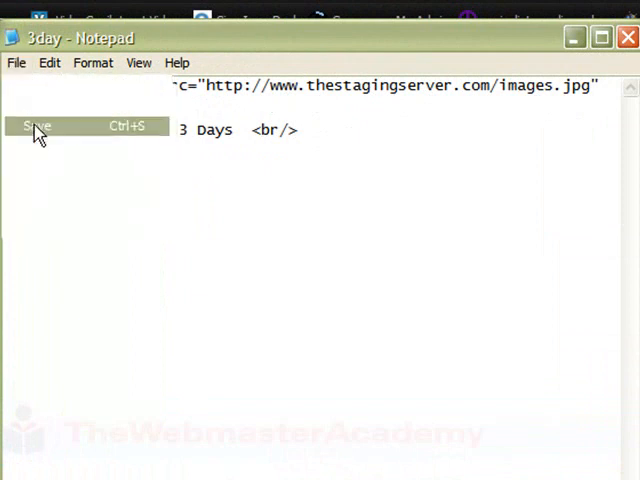
{"action": "left_click", "coordinate": [36, 126]}
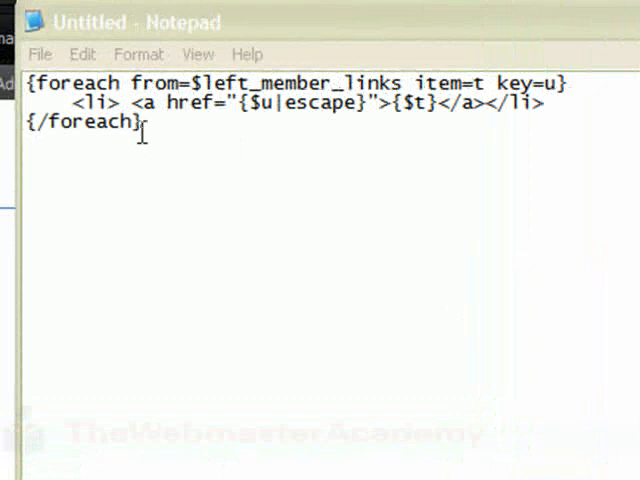
Select the whole foreach loop over $left_member_links in the untitled document
{"action": "key", "text": "ctrl+a"}
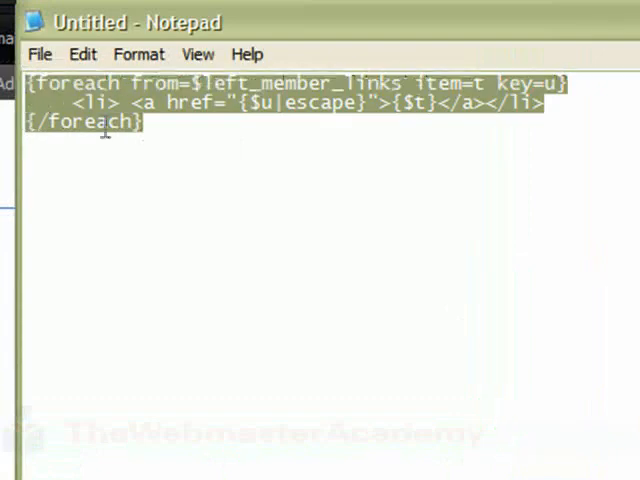
{"action": "mouse_move", "coordinate": [352, 132]}
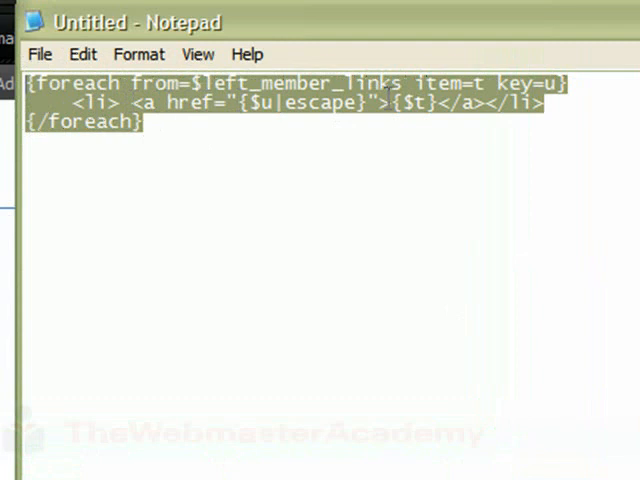
{"action": "mouse_move", "coordinate": [140, 206]}
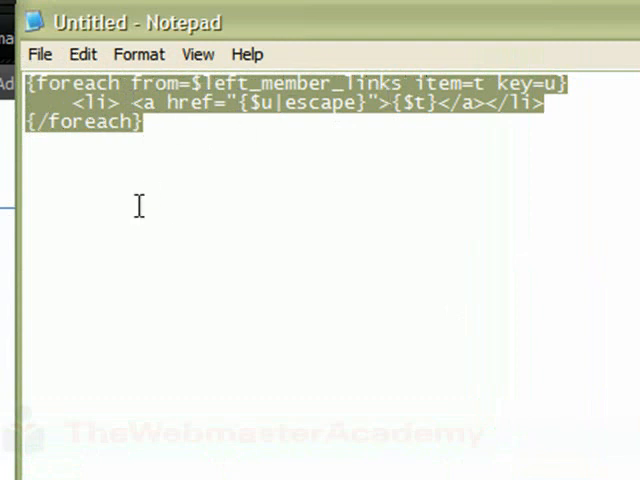
{"action": "mouse_move", "coordinate": [476, 344]}
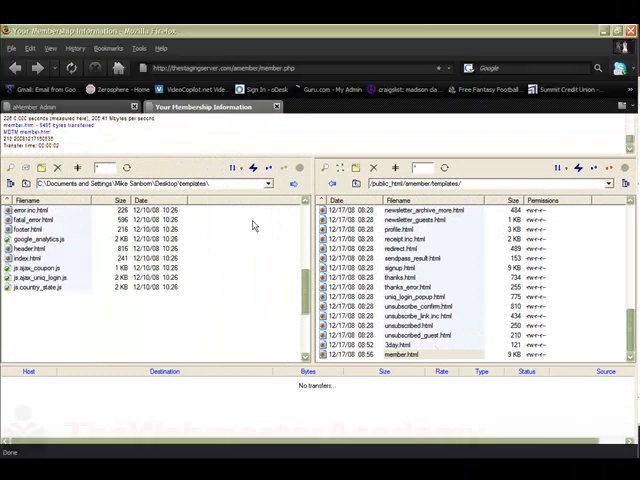
Transfer the edited template file to /public_html/amember/templates on the server
{"action": "left_click", "coordinate": [204, 108]}
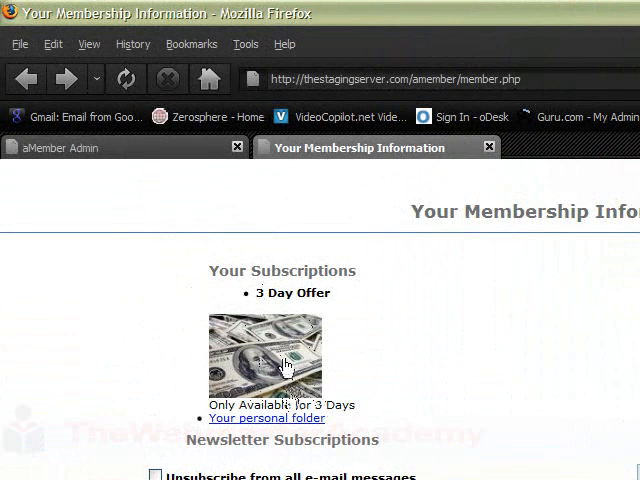
{"action": "mouse_move", "coordinate": [336, 344]}
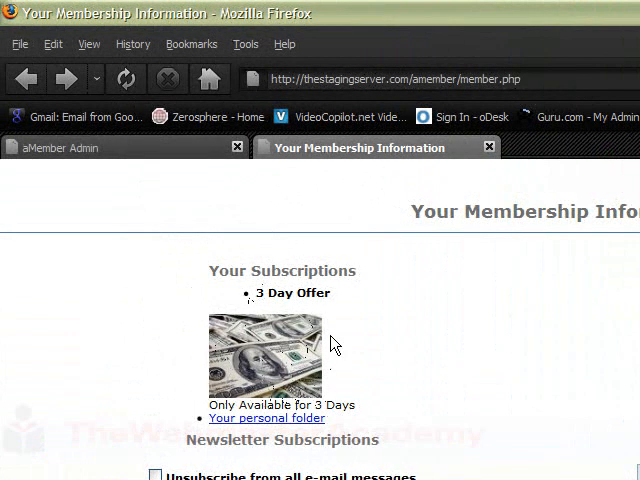
{"action": "mouse_move", "coordinate": [222, 464]}
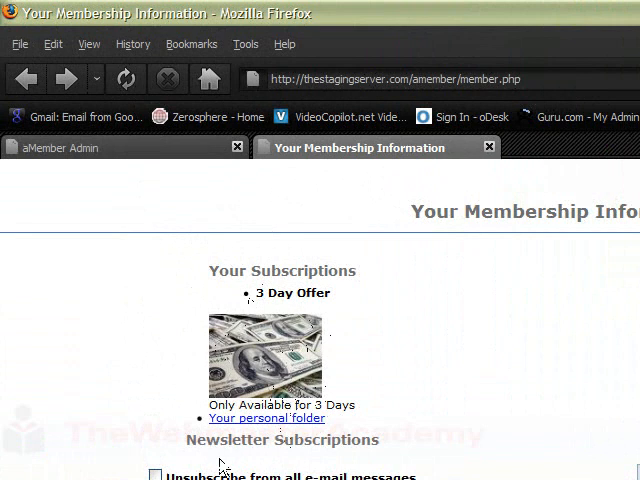
{"action": "mouse_move", "coordinate": [284, 308]}
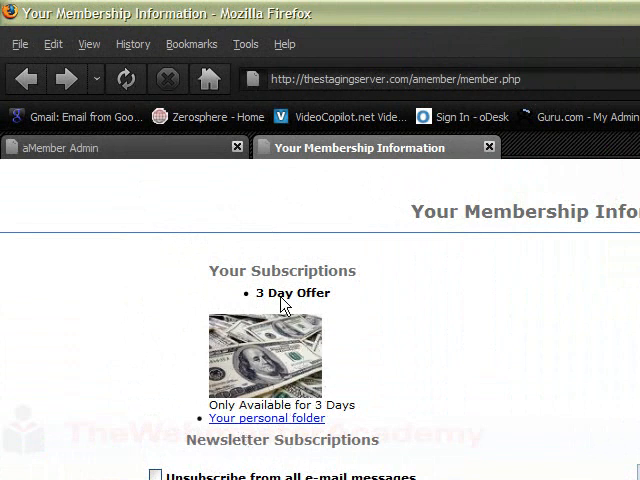
{"action": "mouse_move", "coordinate": [268, 376]}
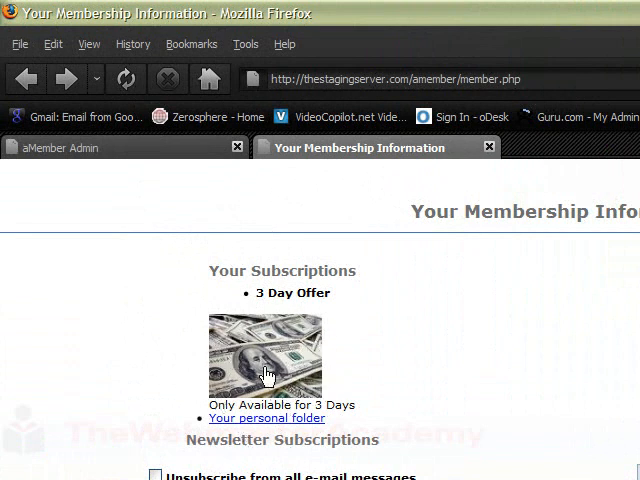
{"action": "mouse_move", "coordinate": [284, 356]}
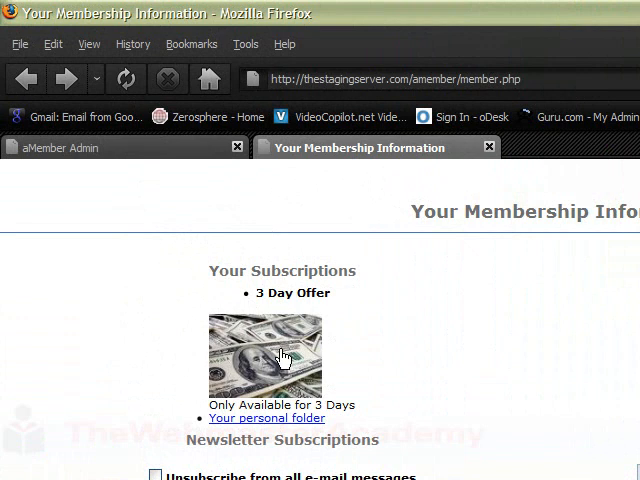
{"action": "mouse_move", "coordinate": [240, 372]}
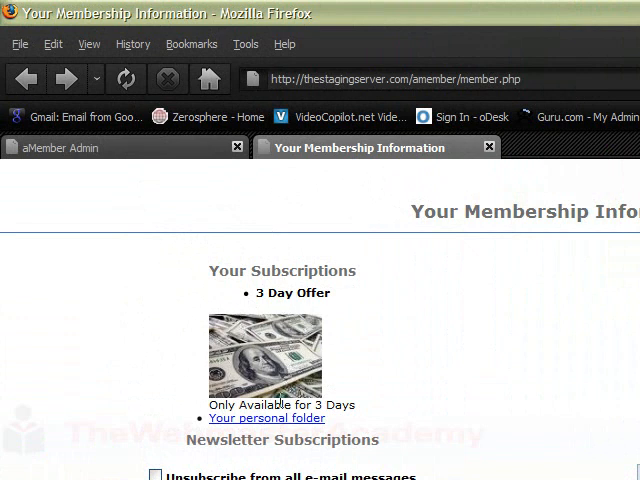
{"action": "mouse_move", "coordinate": [278, 256]}
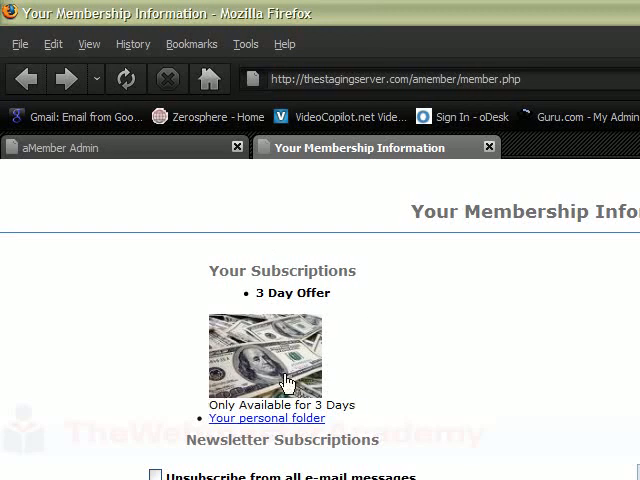
{"action": "mouse_move", "coordinate": [322, 372]}
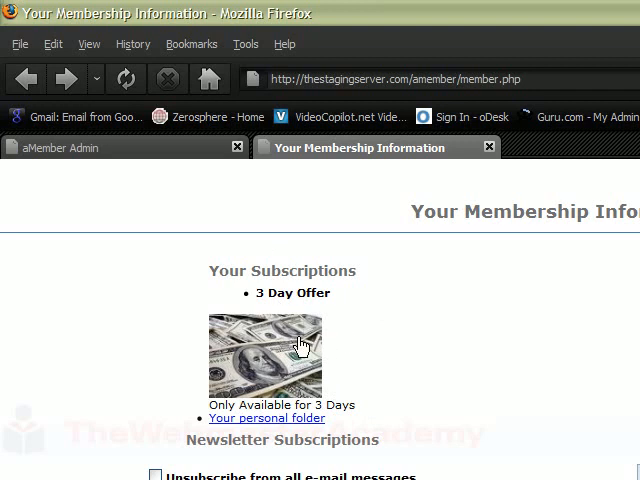
{"action": "mouse_move", "coordinate": [362, 390]}
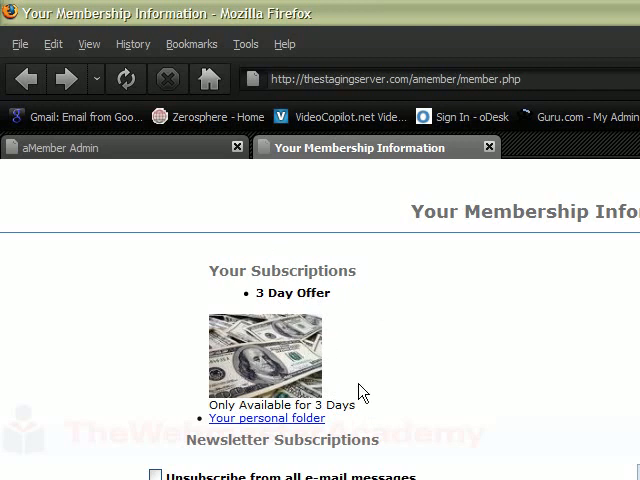
{"action": "mouse_move", "coordinate": [276, 396]}
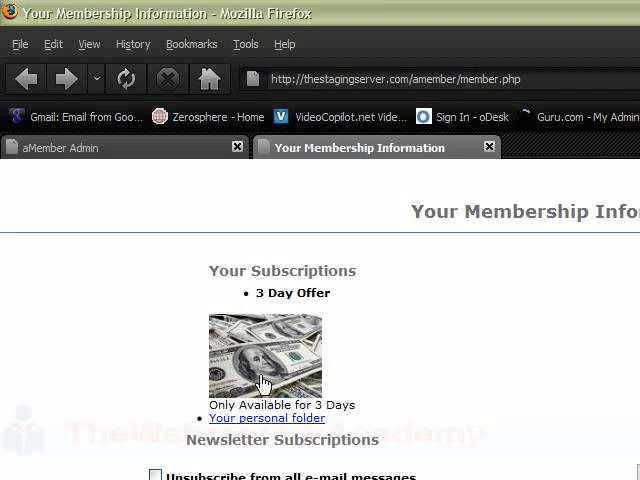
{"action": "mouse_move", "coordinate": [320, 348]}
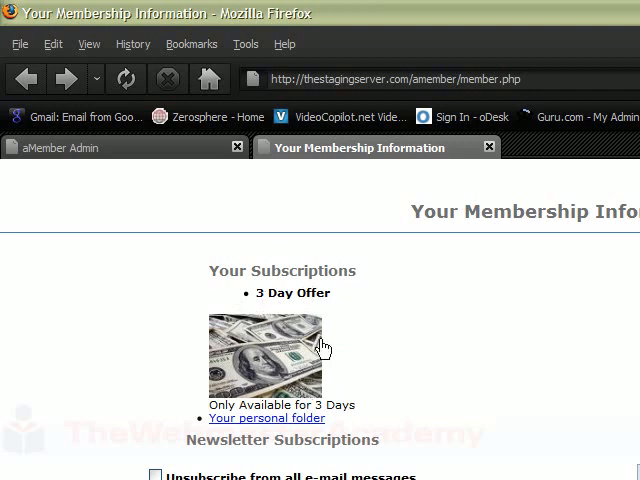
{"action": "mouse_move", "coordinate": [304, 382]}
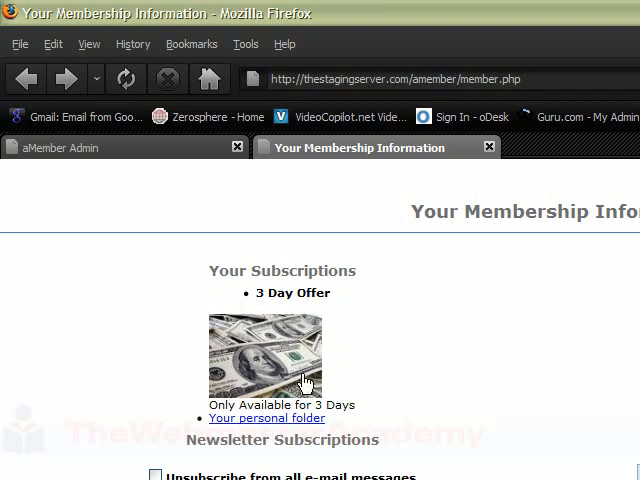
{"action": "mouse_move", "coordinate": [250, 344]}
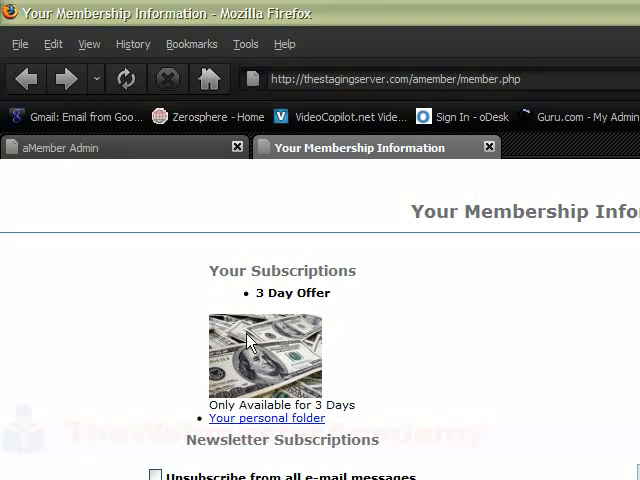
{"action": "mouse_move", "coordinate": [292, 256]}
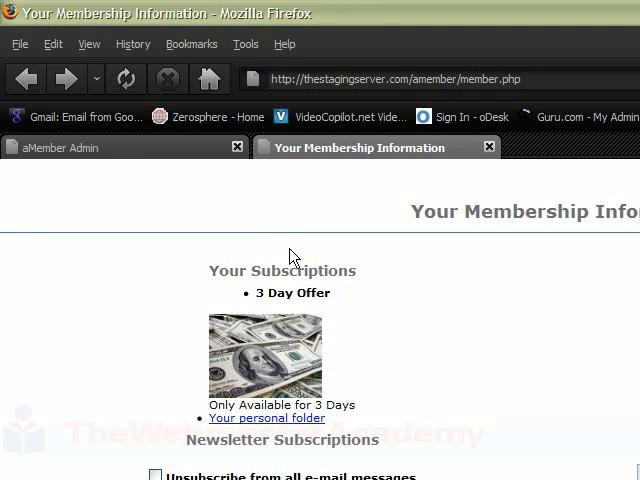
{"action": "mouse_move", "coordinate": [358, 326]}
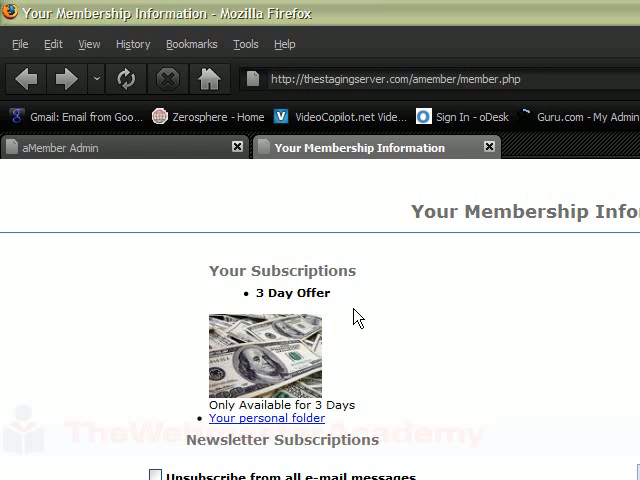
{"action": "mouse_move", "coordinate": [392, 320]}
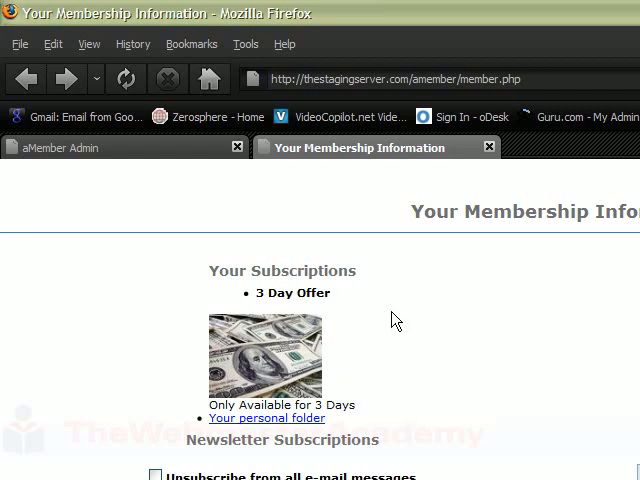
{"action": "mouse_move", "coordinate": [368, 402]}
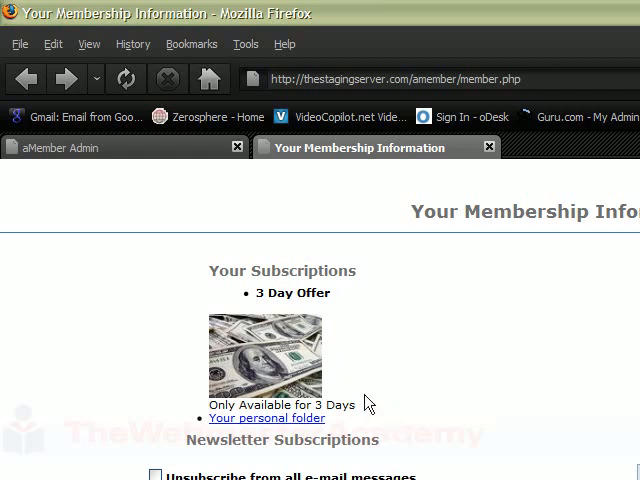
{"action": "mouse_move", "coordinate": [318, 356]}
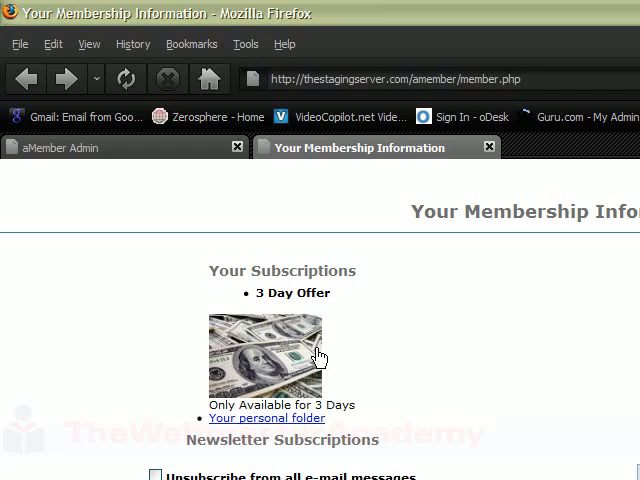
{"action": "mouse_move", "coordinate": [430, 332]}
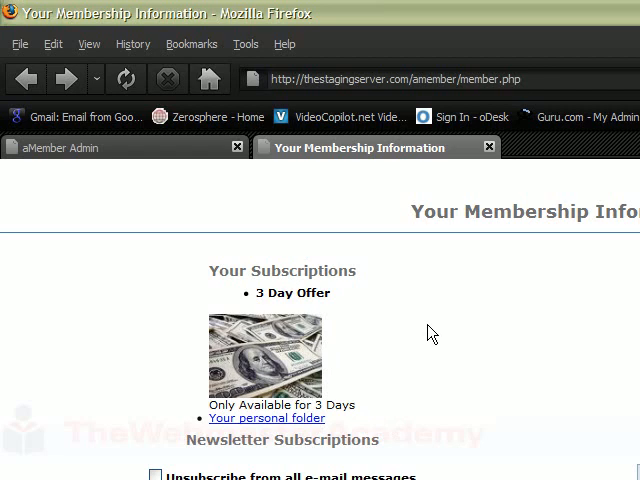